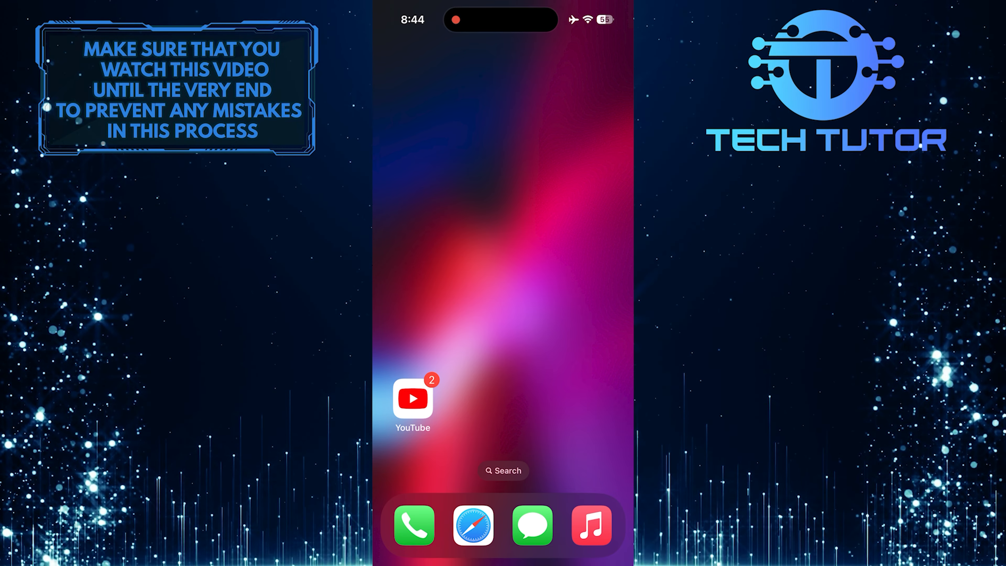
Enter home screen editing mode and show the Add Widget and Customize options.
left_click(413, 402)
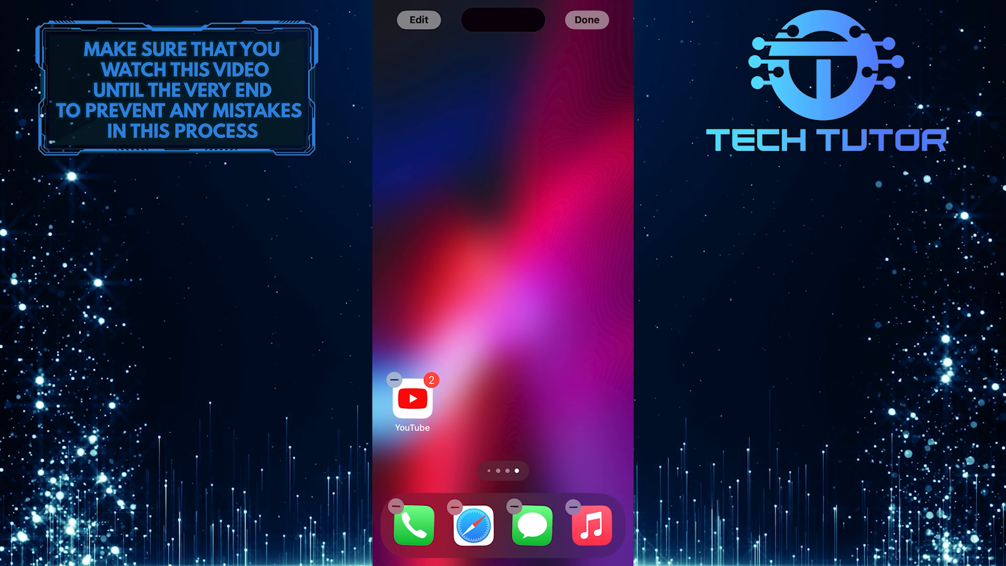
left_click(419, 20)
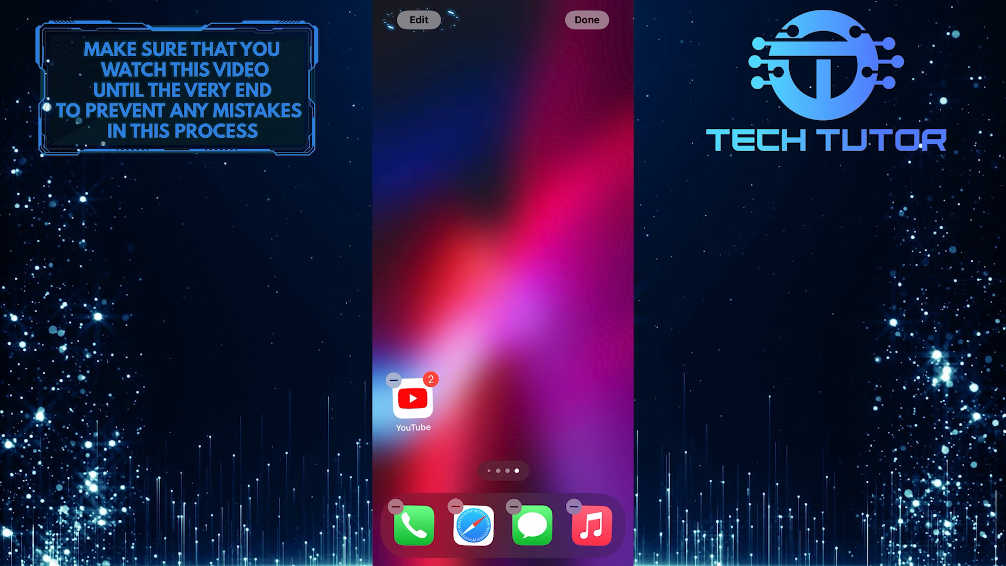
left_click(419, 20)
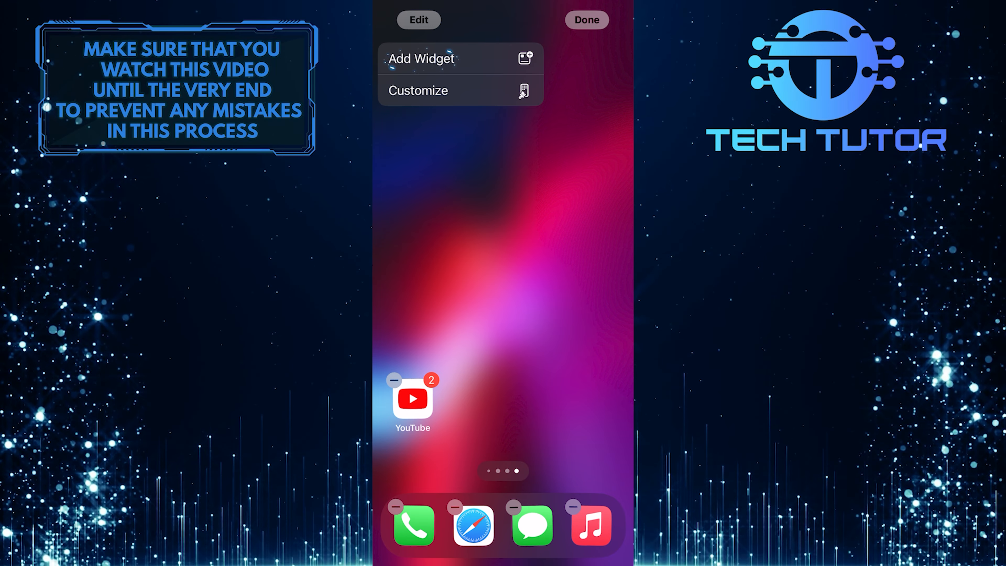
Search the widget gallery for "clock" to find the Clock widget.
left_click(422, 58)
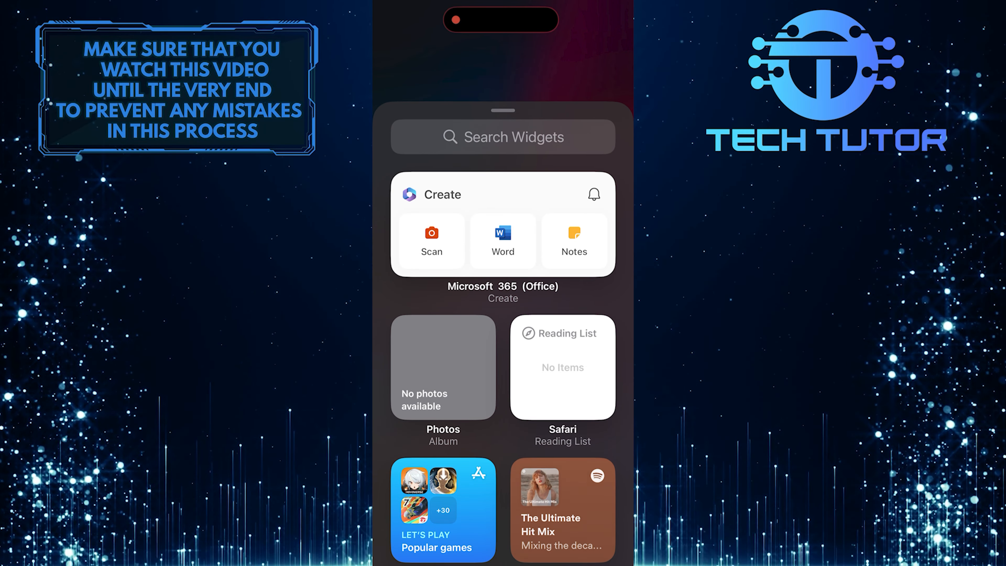
left_click(502, 137)
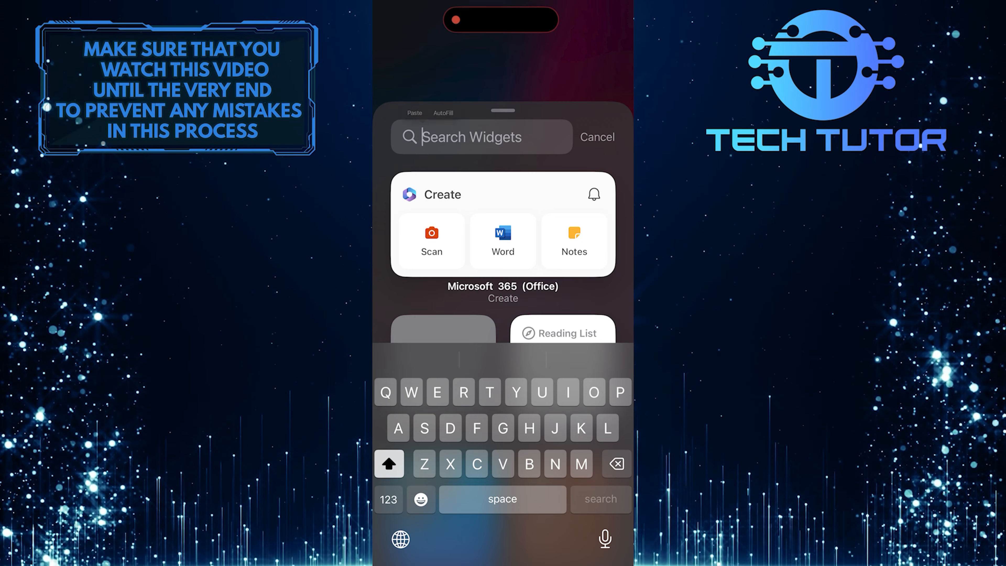
type("clock")
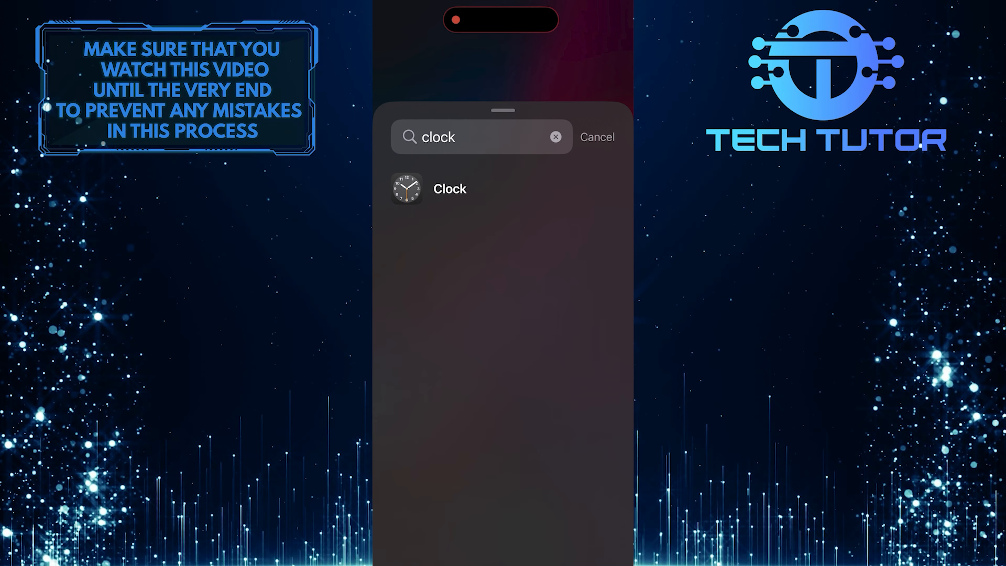
Browse the Clock widget styles through to the four-city World Clock preview.
left_click(448, 188)
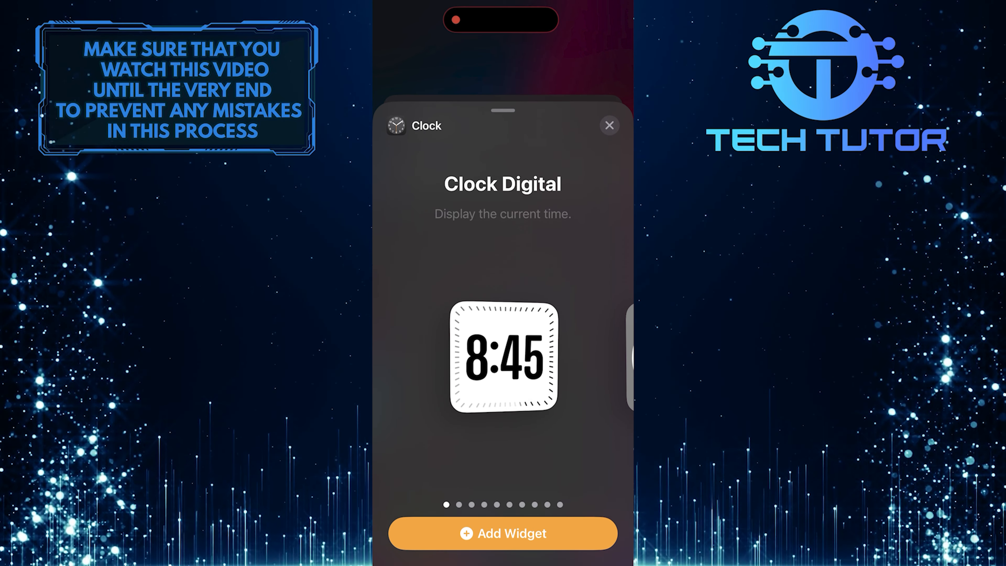
scroll("left", 3)
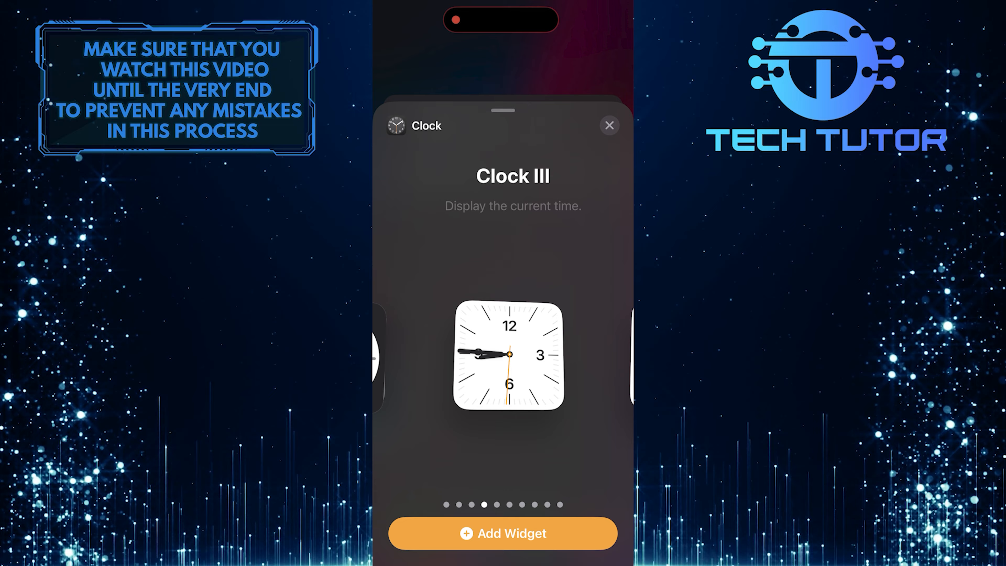
scroll("left", 3)
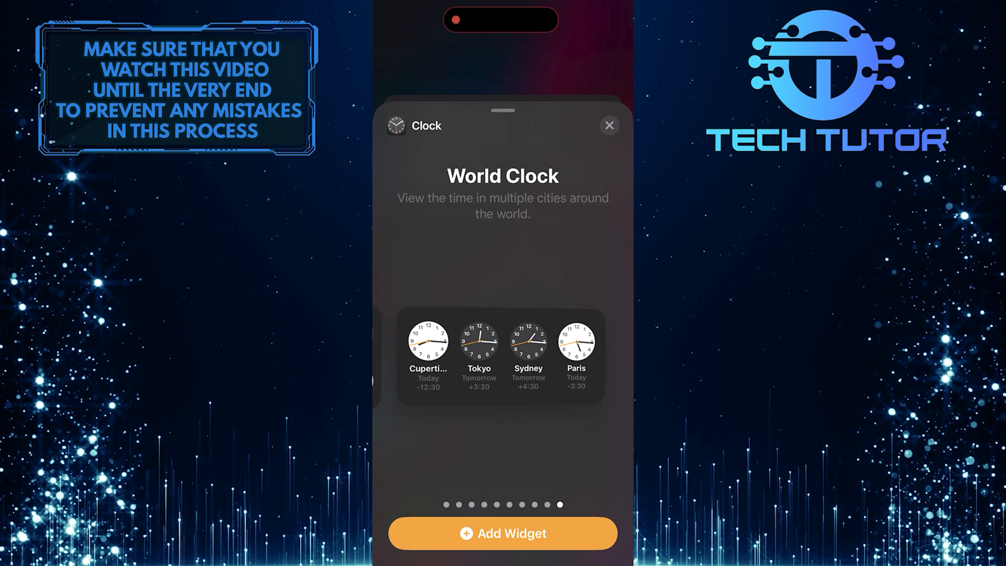
Add the World Clock widget to the home screen and exit editing mode.
left_click(502, 533)
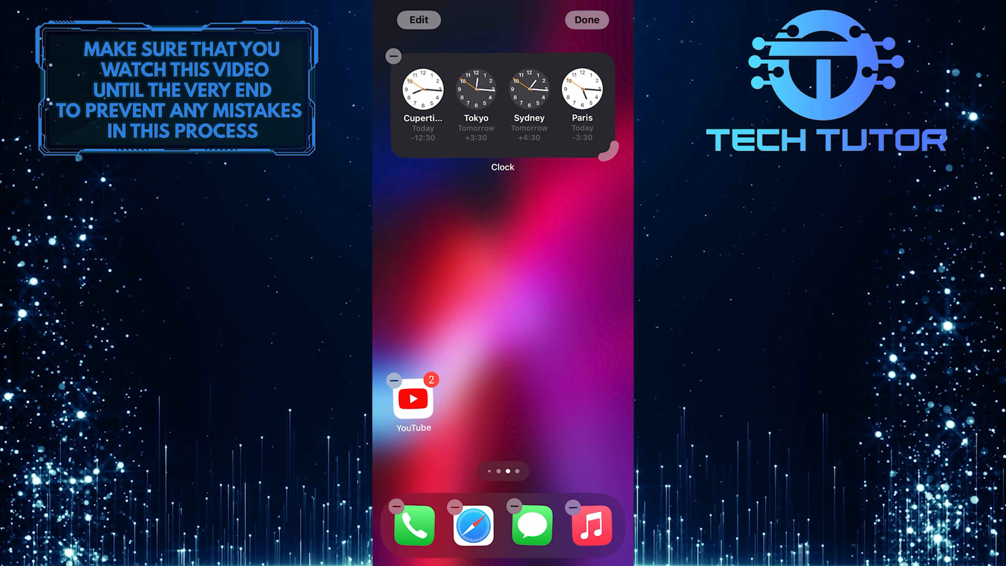
left_click(587, 20)
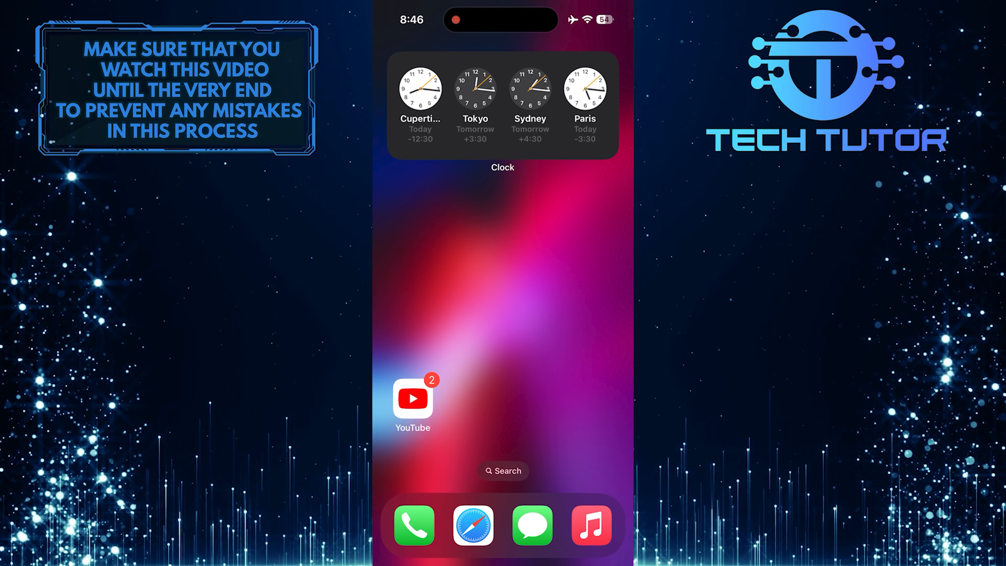
Edit the World Clock widget and scroll its Cities list, Tokyo currently checked.
left_click(486, 94)
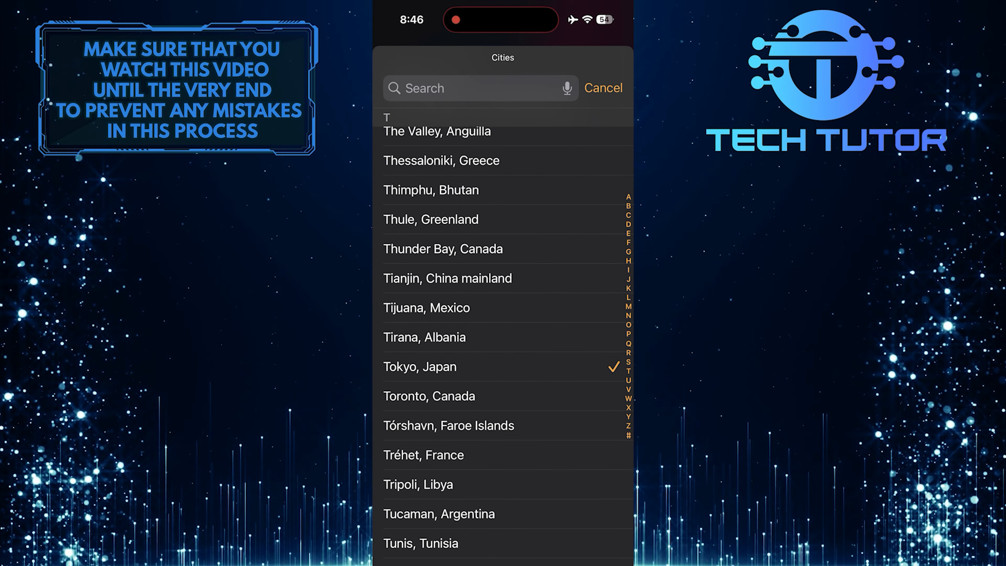
scroll("down", 3)
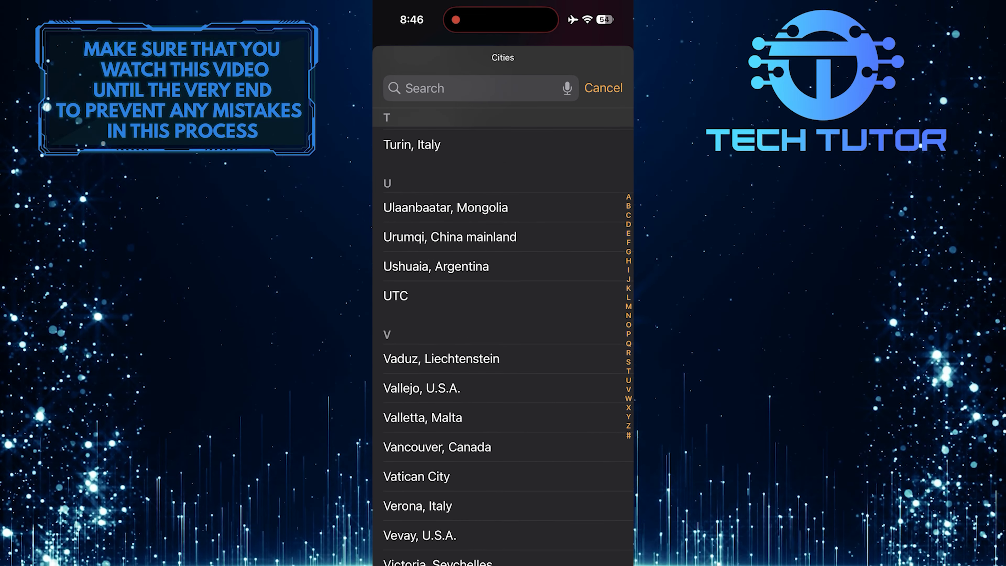